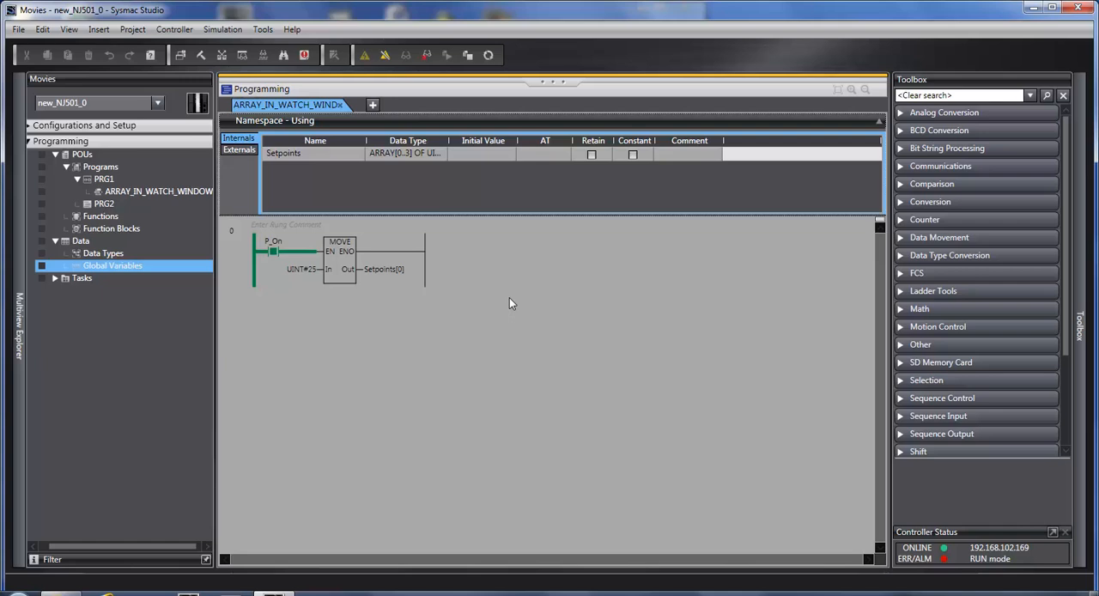
mouse_move(347, 124)
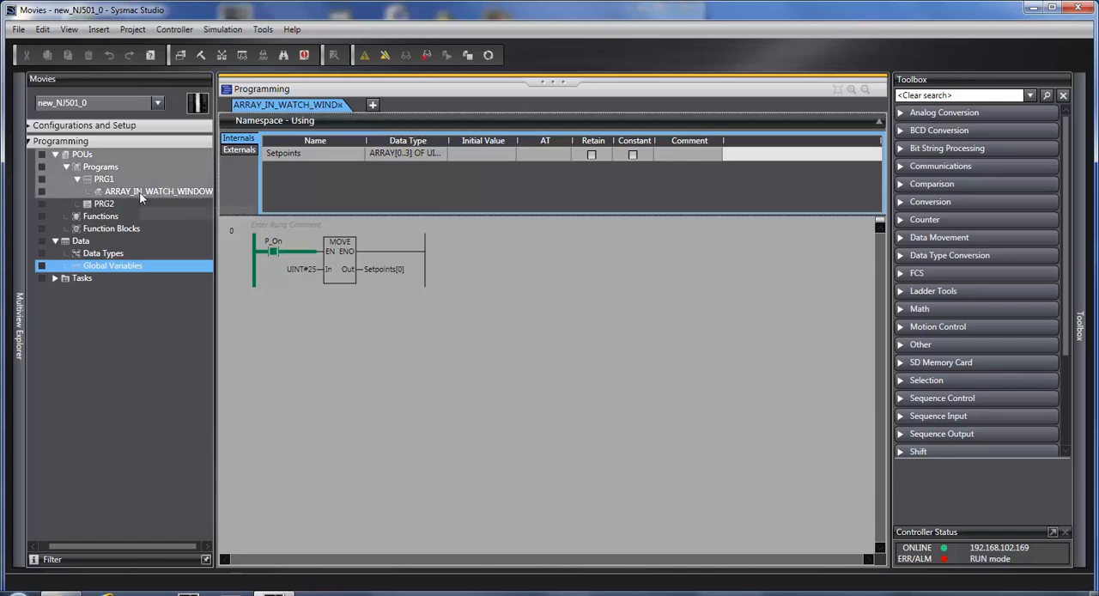
Step: Open PRG2 from the Multiview Explorer, replacing the ARRAY_IN_WATCH_WINDOW view
left_click(158, 191)
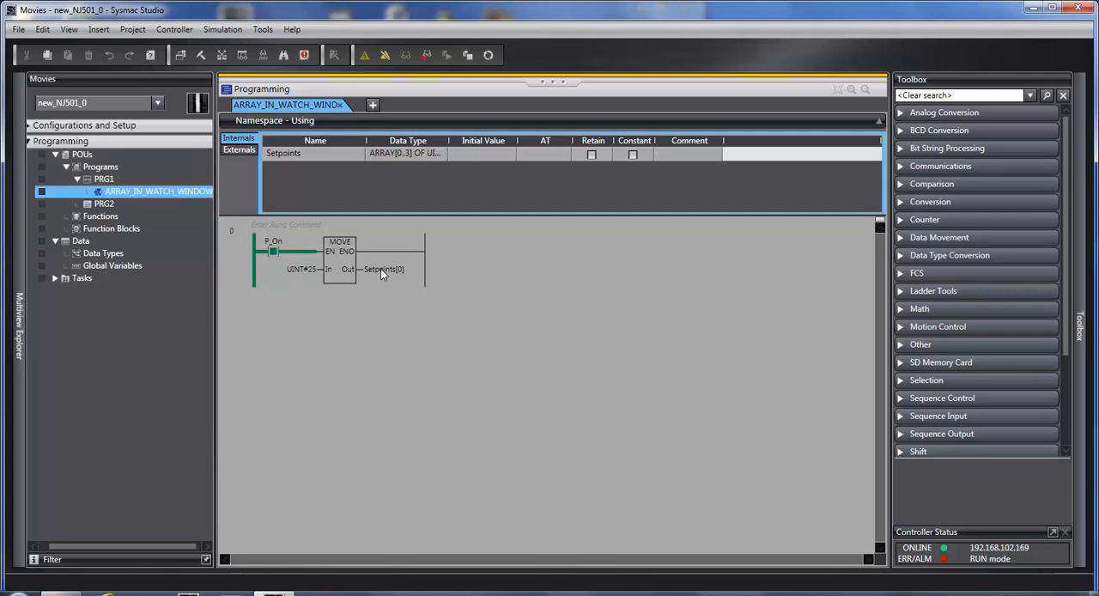
double_click(103, 203)
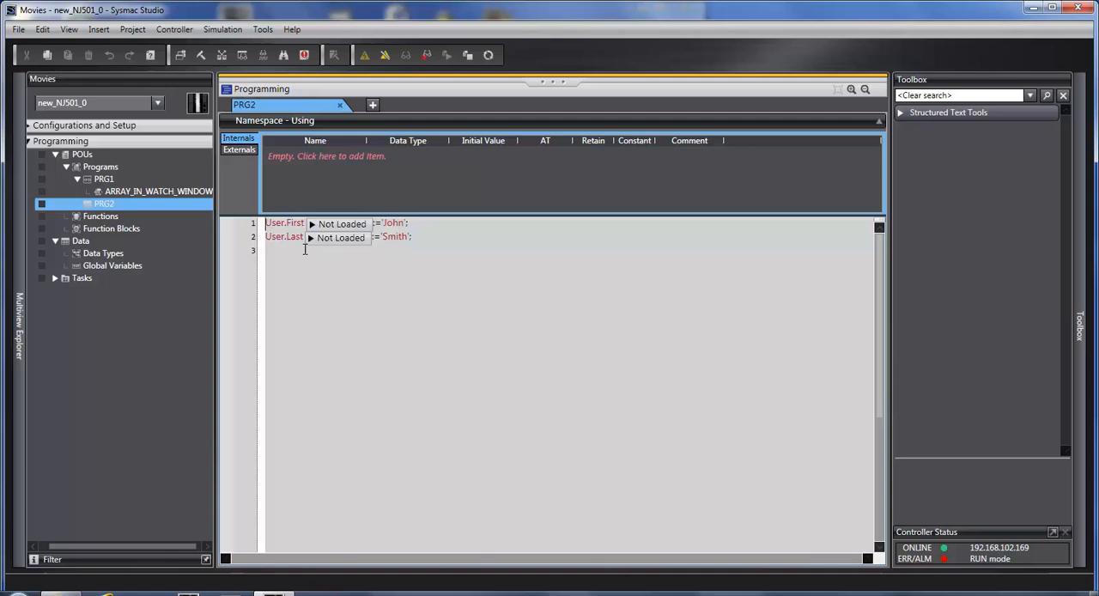
left_click(158, 190)
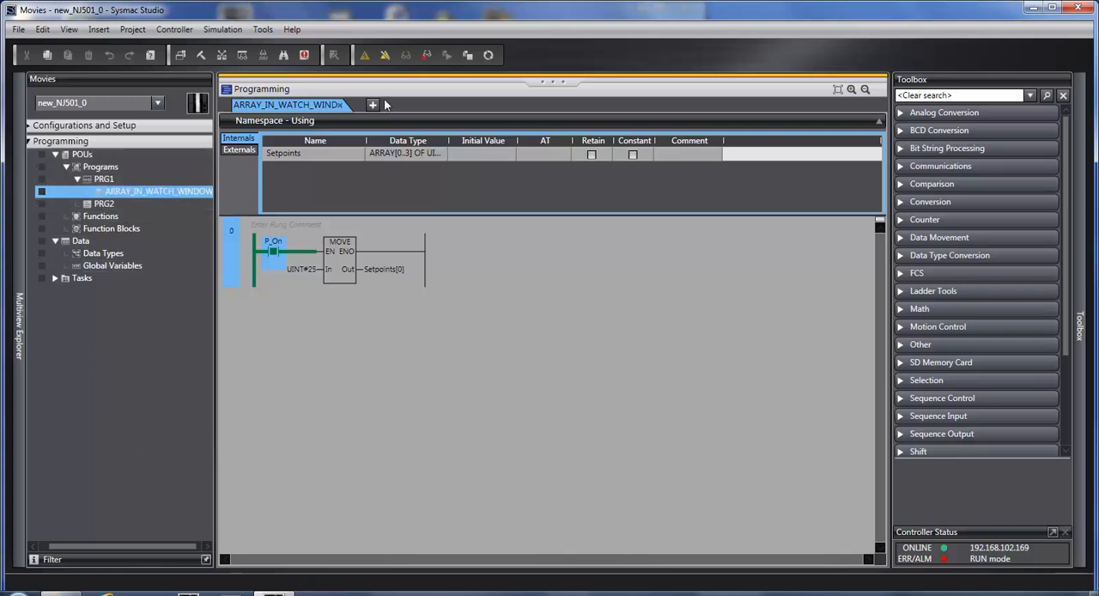
Step: Add a new tab, open PRG2 in it beside the ladder program, and add another empty tab
left_click(371, 104)
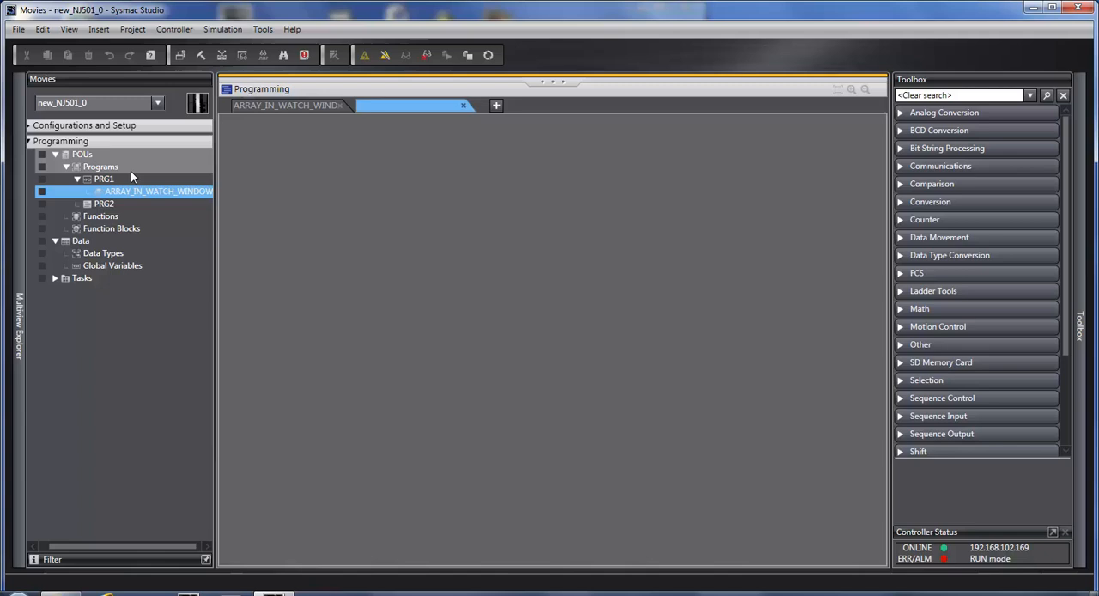
double_click(103, 202)
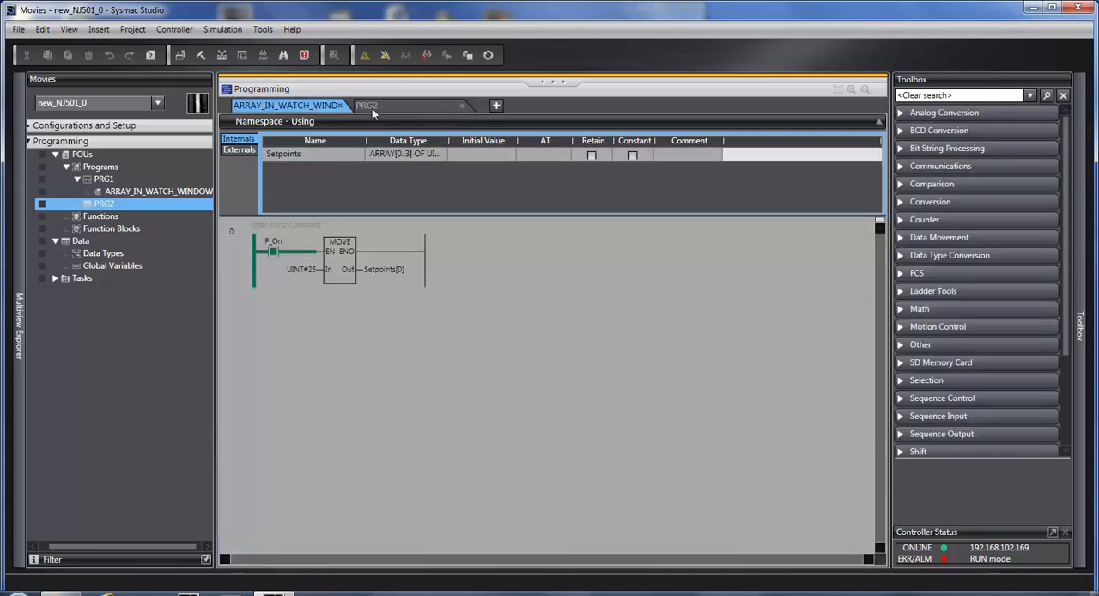
left_click(367, 105)
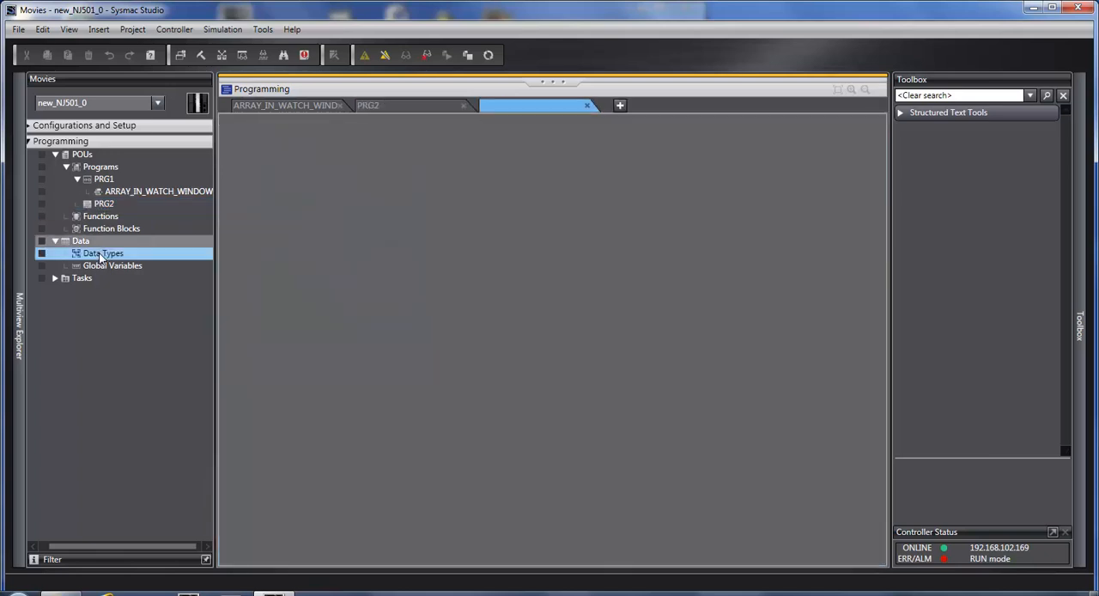
Step: Open Data Types in the empty tab
double_click(103, 253)
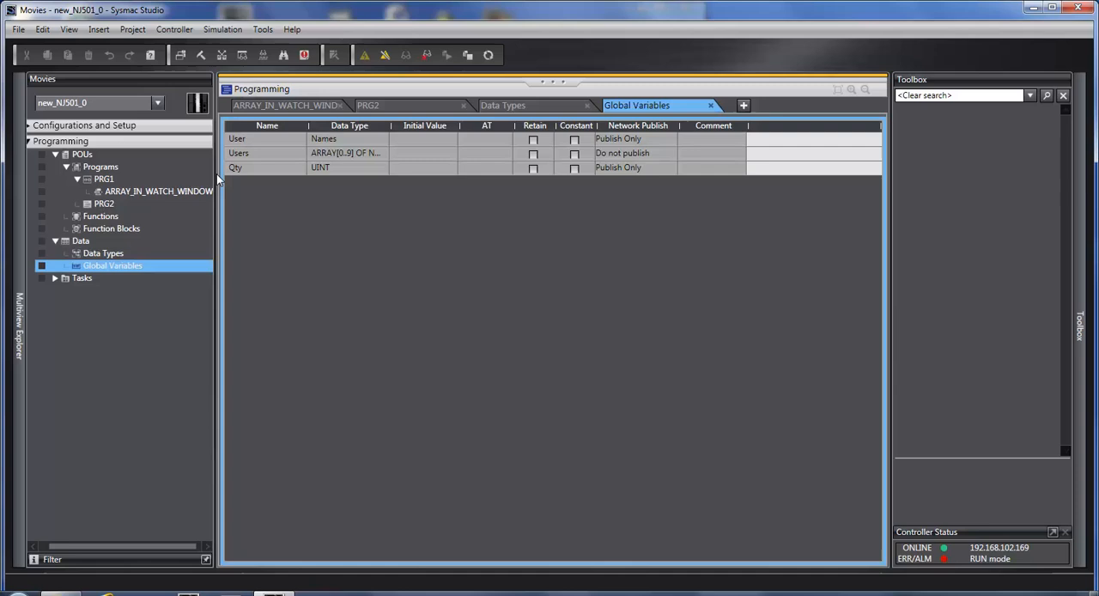
mouse_move(263, 183)
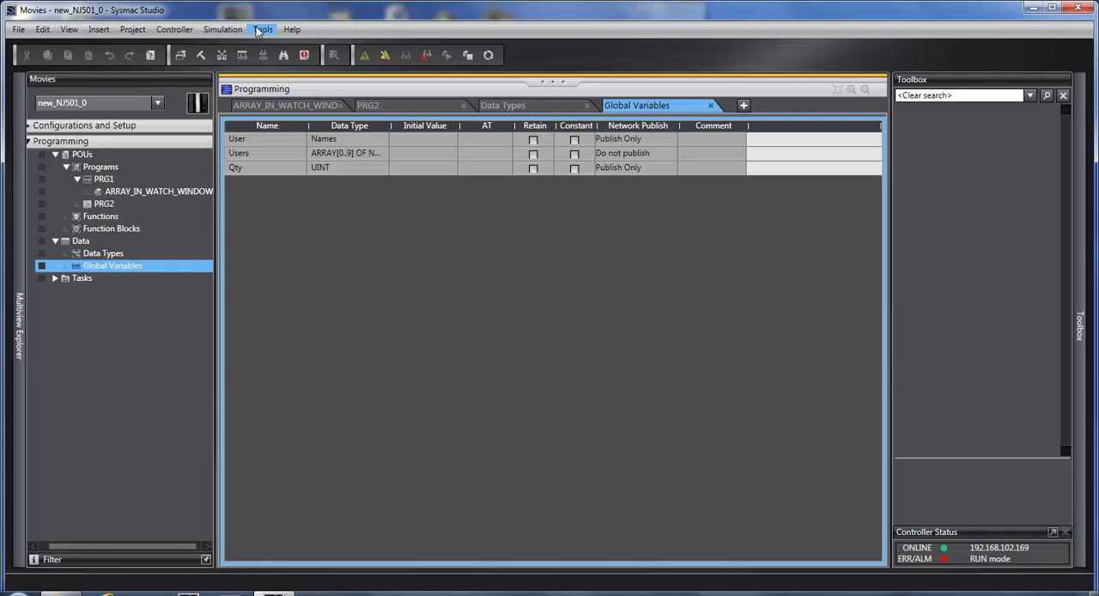
Step: Open the Option dialog from the Tools menu to reach the ProgrammingLayer settings
left_click(262, 27)
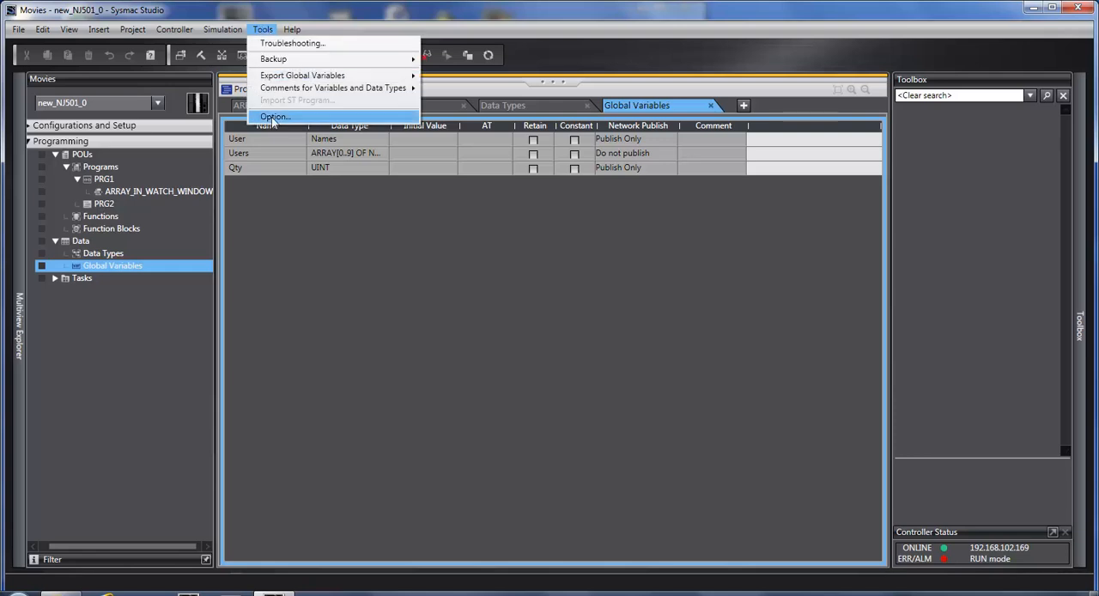
left_click(275, 117)
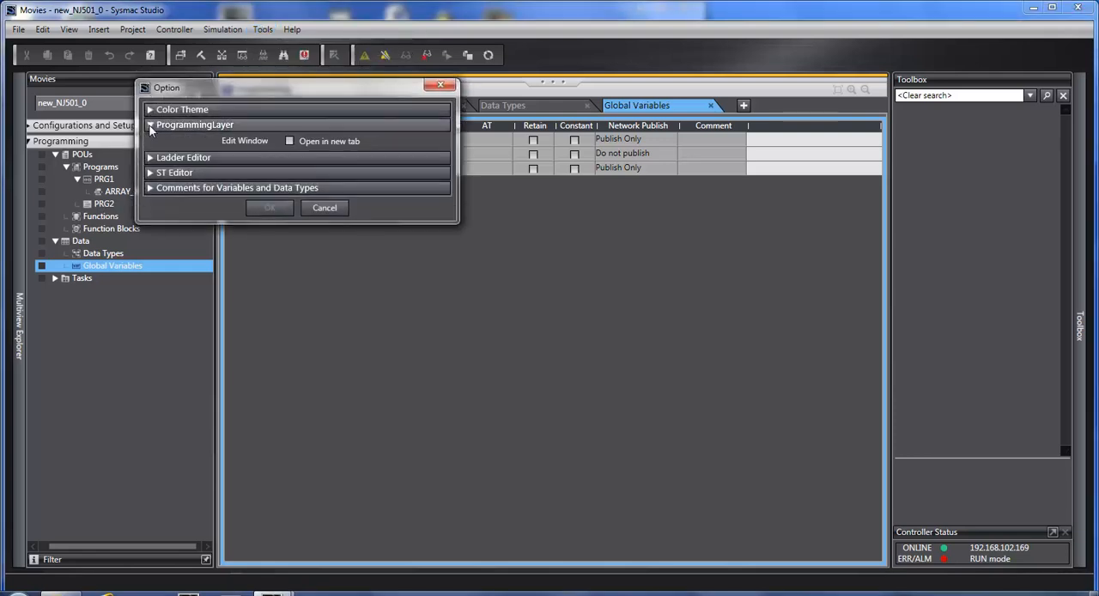